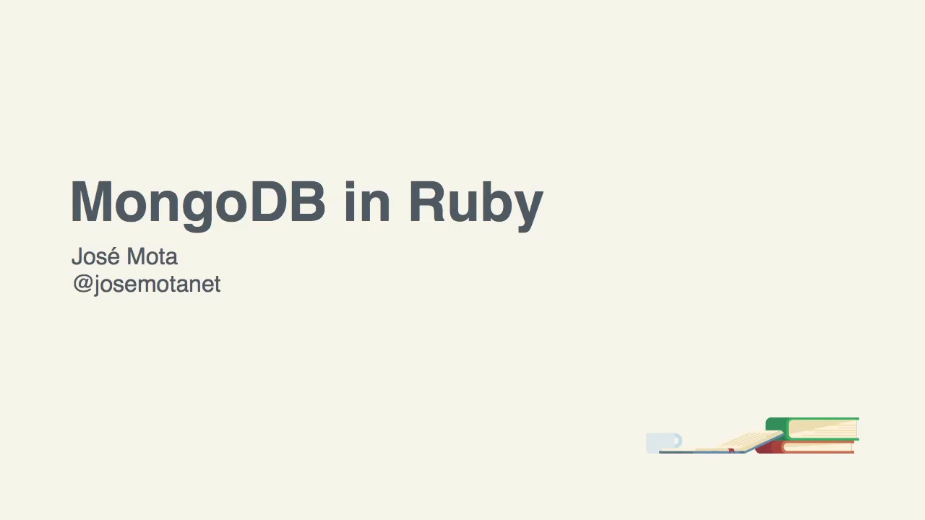
Advance from the MongoDB in Ruby title slide to the Basics of MongoDB slide.
key("Right")
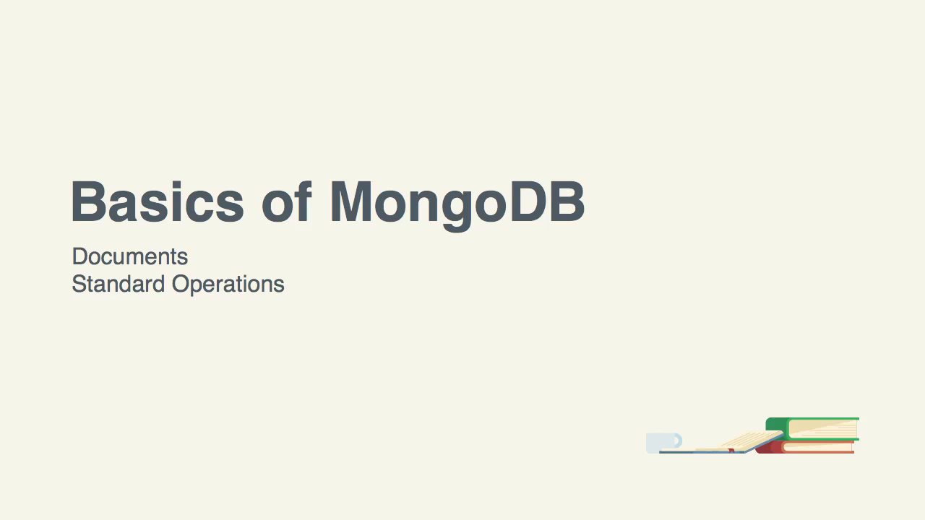
Advance to the Mongoid slide subtitled 'MongoDB in Ruby.'.
key("Right")
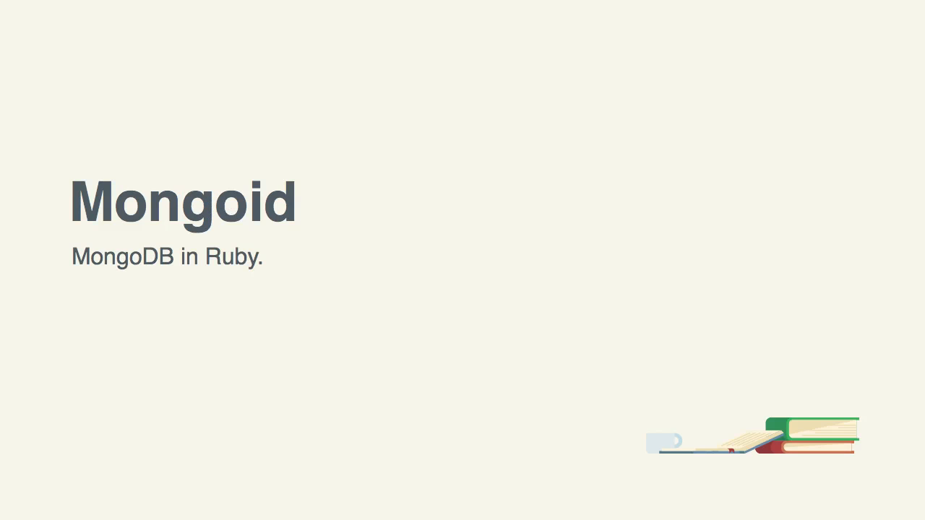